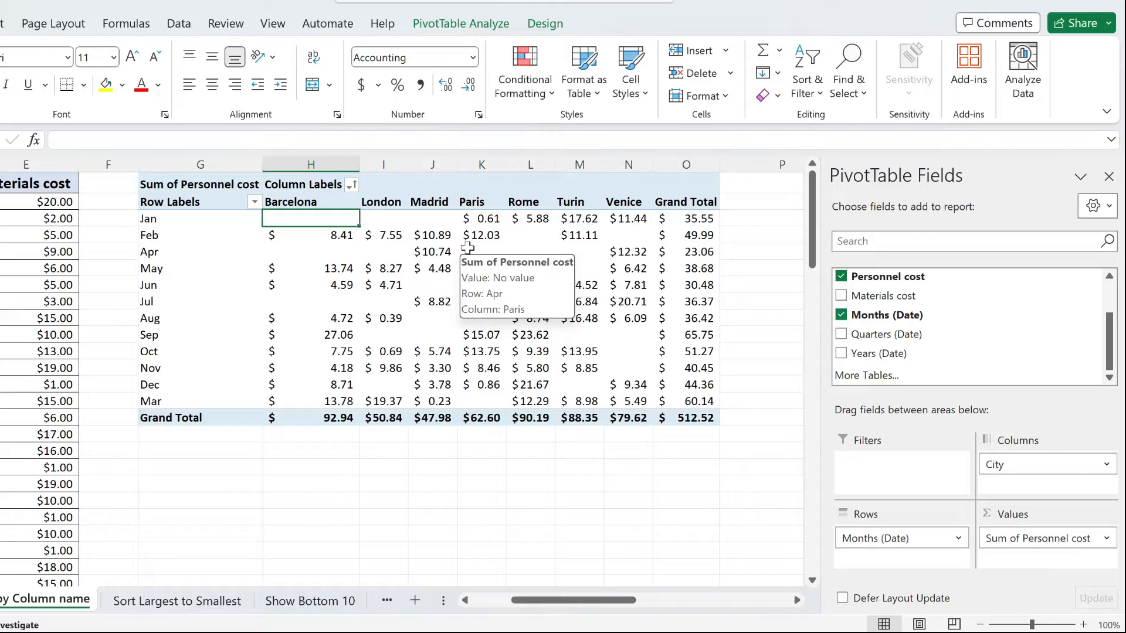
pyautogui.moveTo(826, 419)
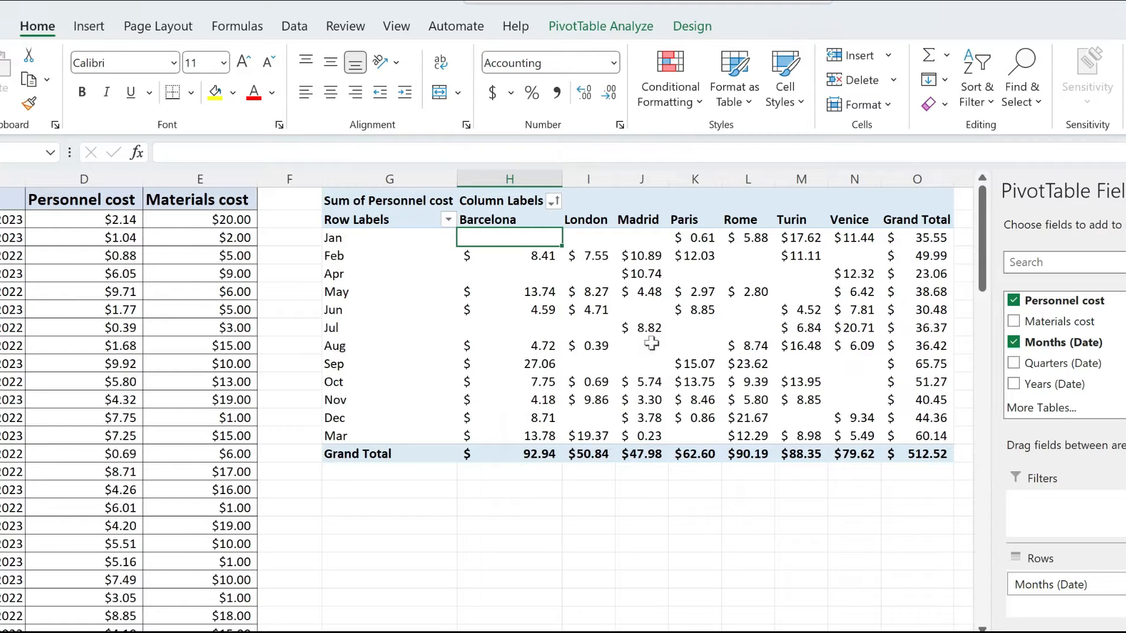
pyautogui.moveTo(647, 291)
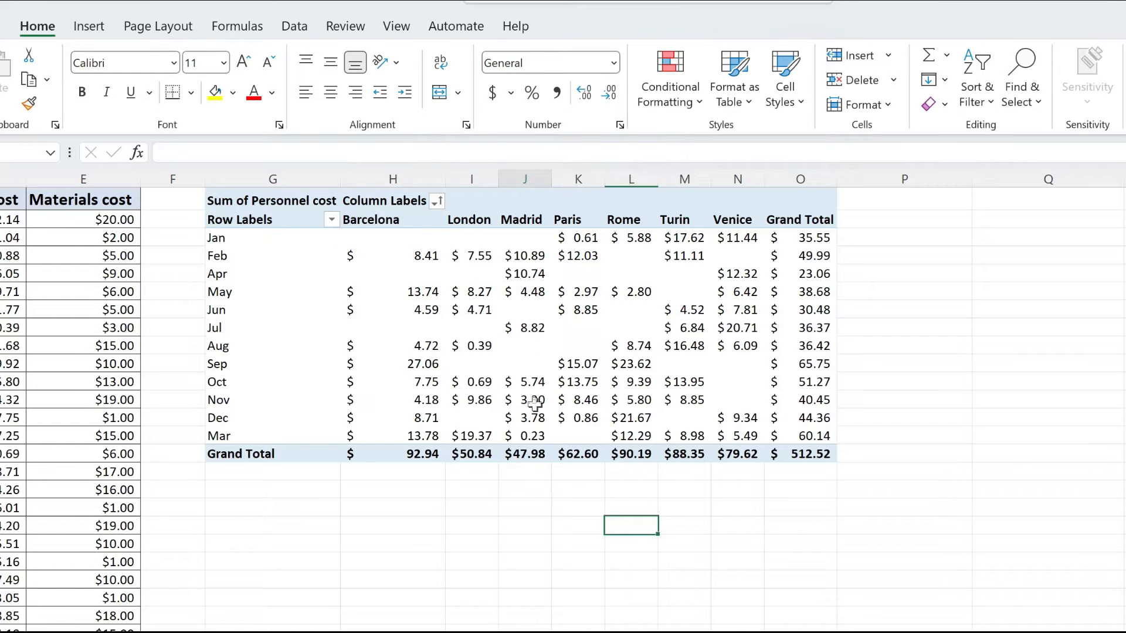
# Step: Add Personnel cost to the pivot table's Values a second time, beside the first
pyautogui.rightClick(525, 400)
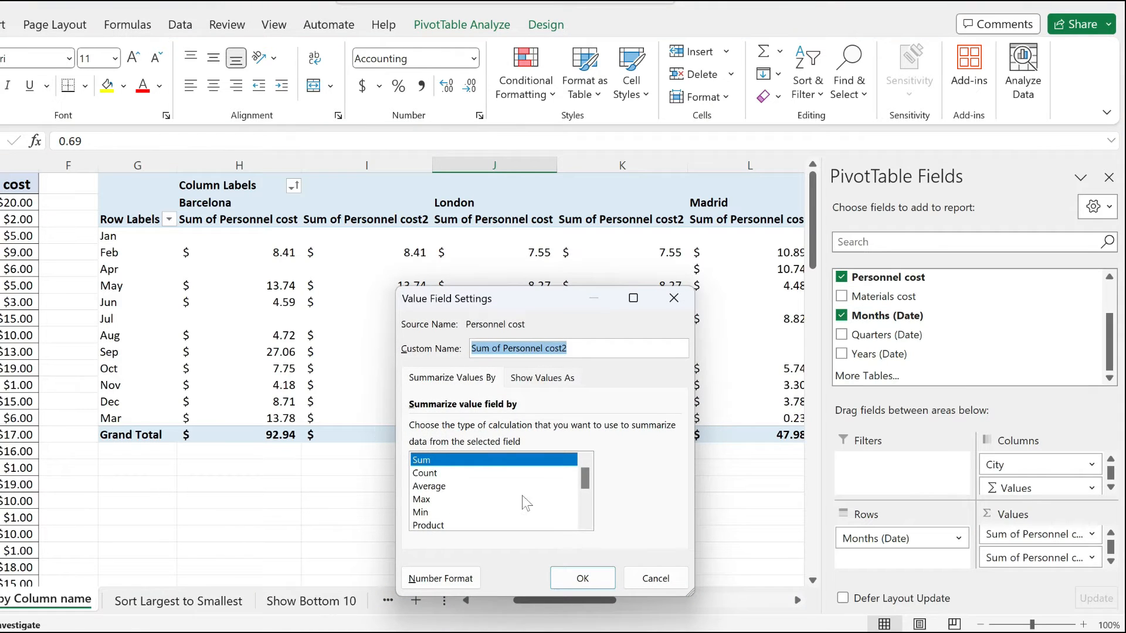
# Step: Summarize Sum of Personnel cost2 by Count, making it Count of Personnel cost2
pyautogui.click(424, 473)
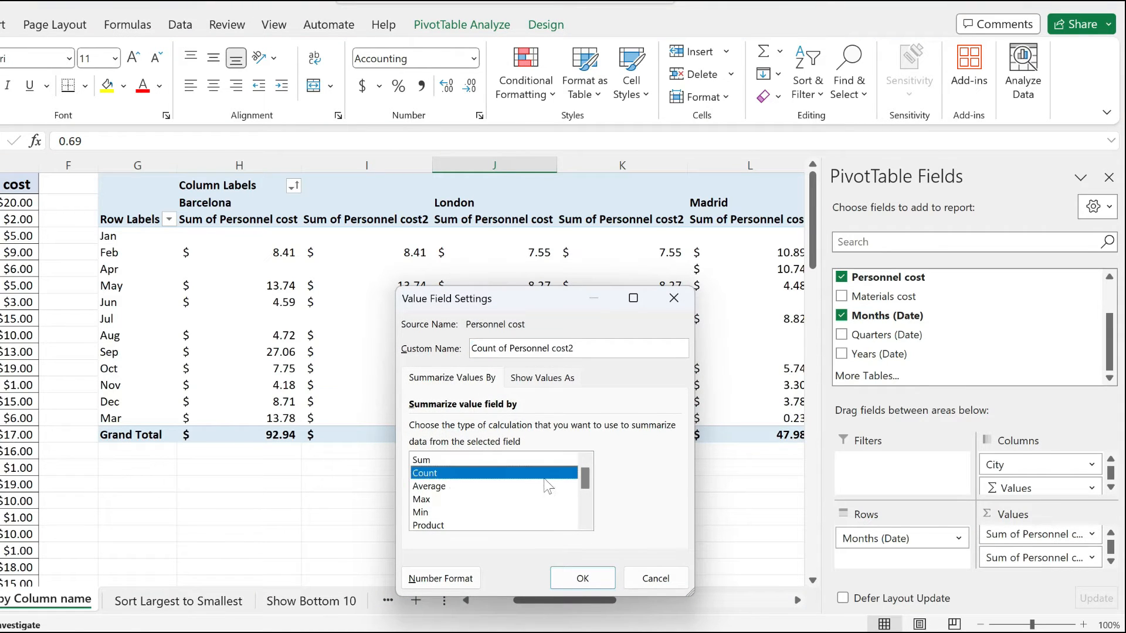
pyautogui.scroll(-3)
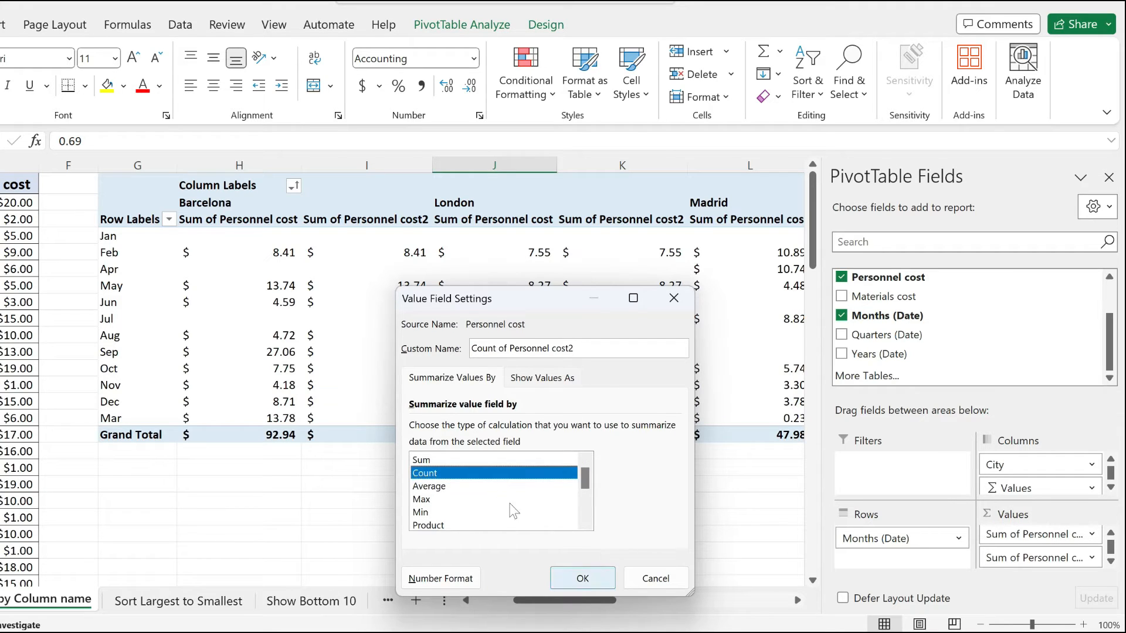
pyautogui.click(582, 579)
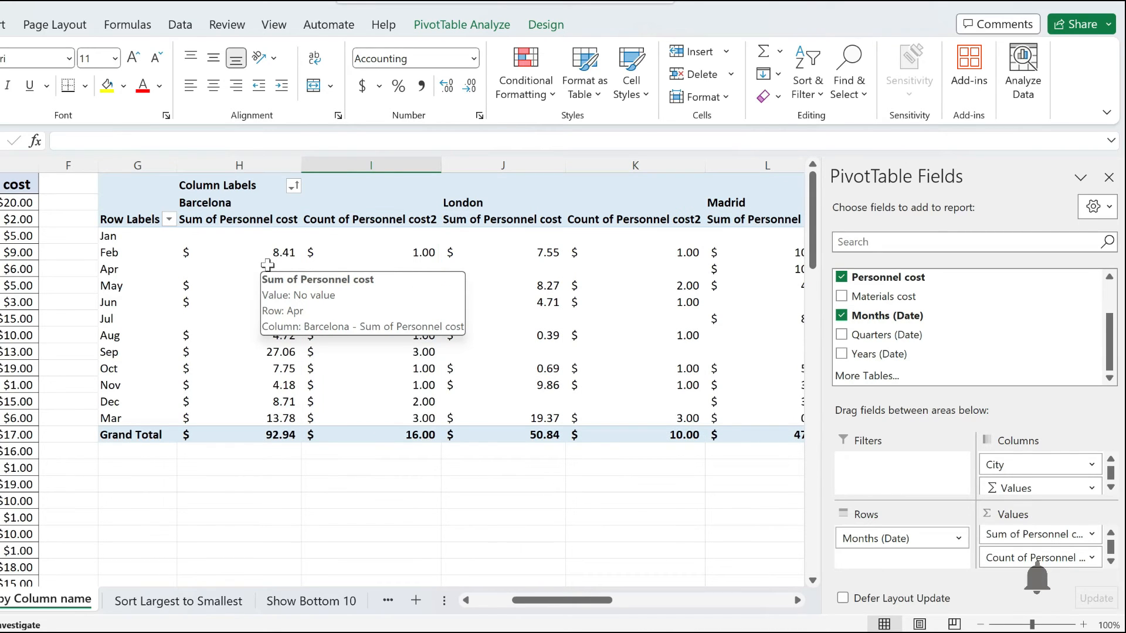
pyautogui.moveTo(1046, 588)
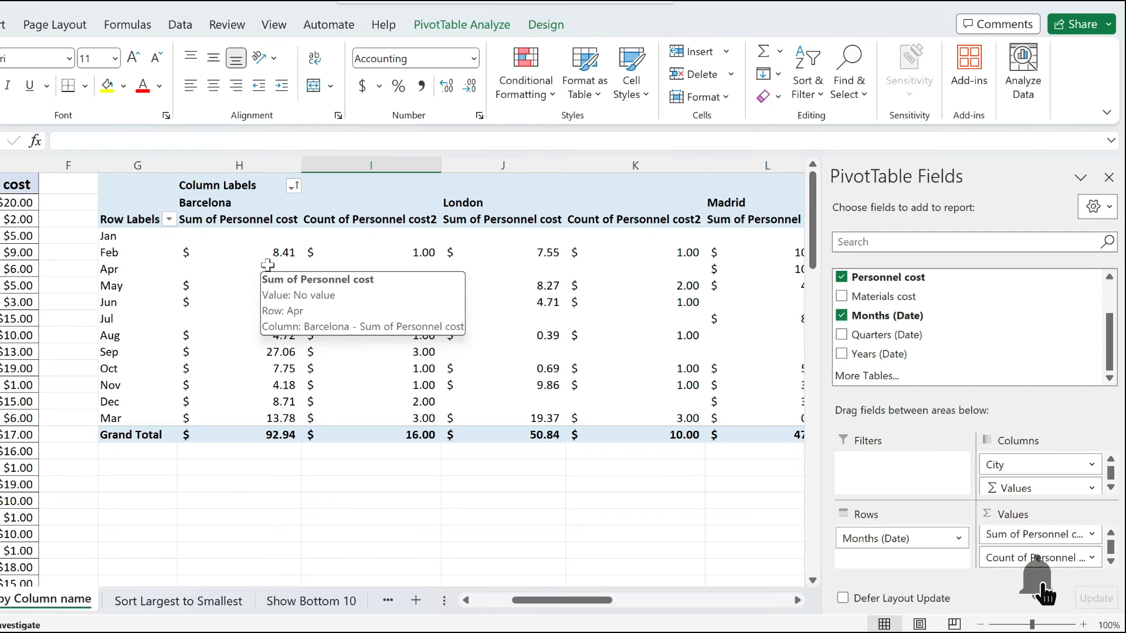
pyautogui.moveTo(1038, 586)
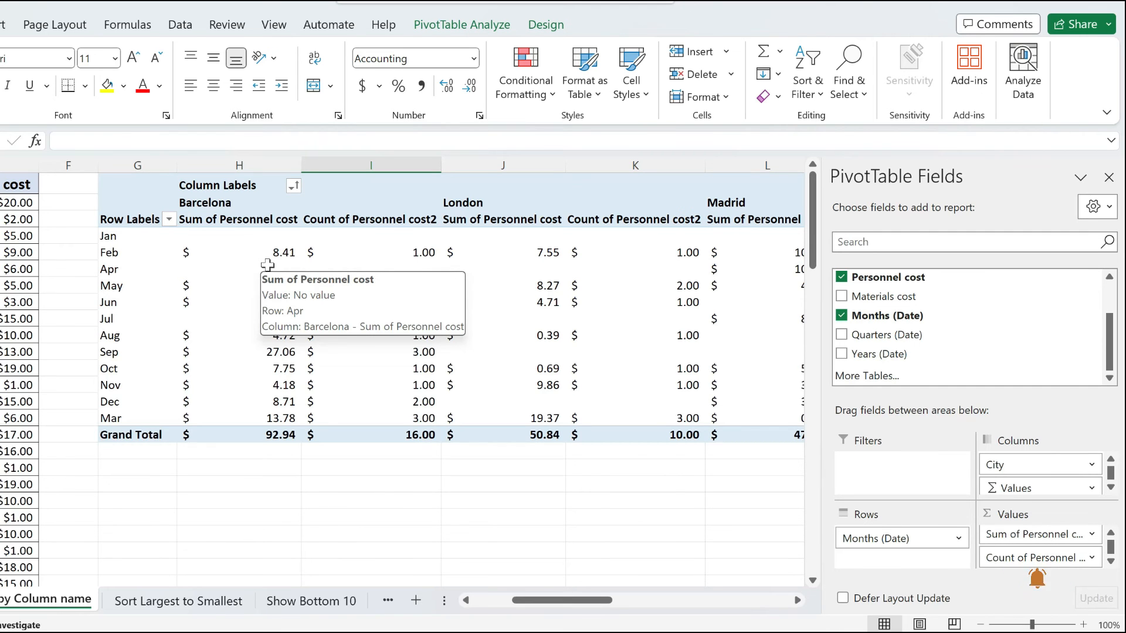